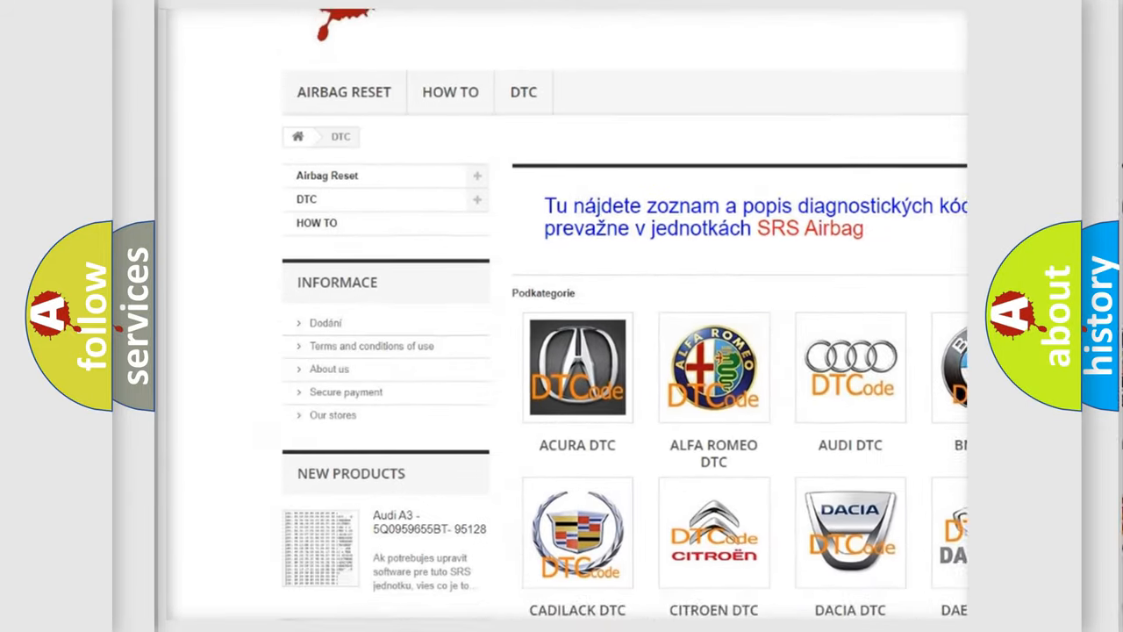
pyautogui.scroll(-3)
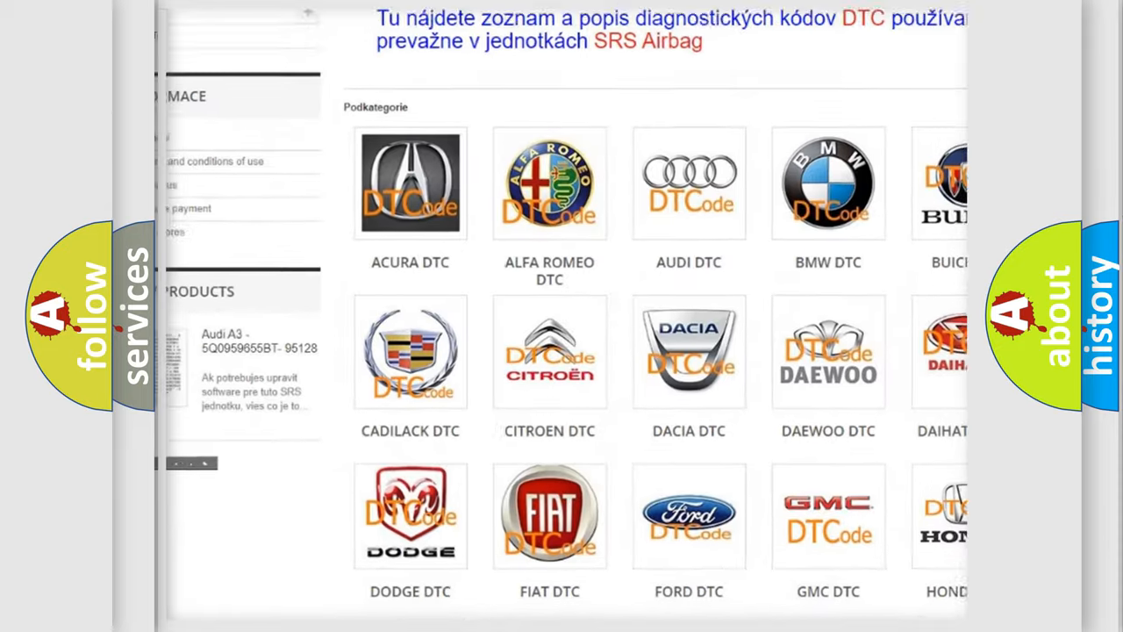
pyautogui.scroll(-3)
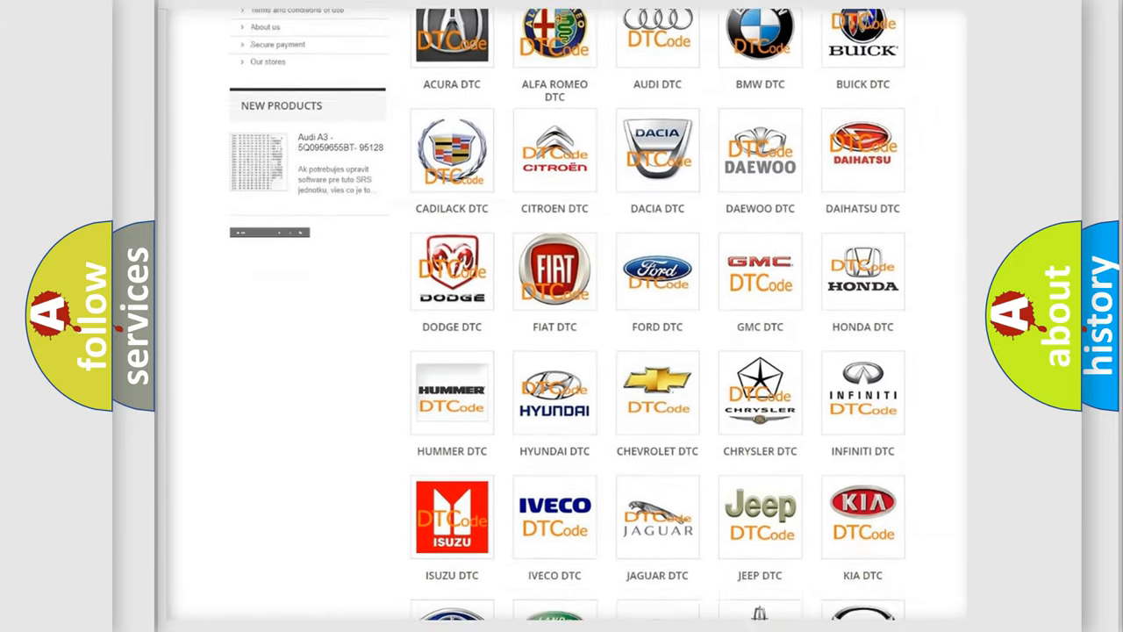
pyautogui.scroll(-3)
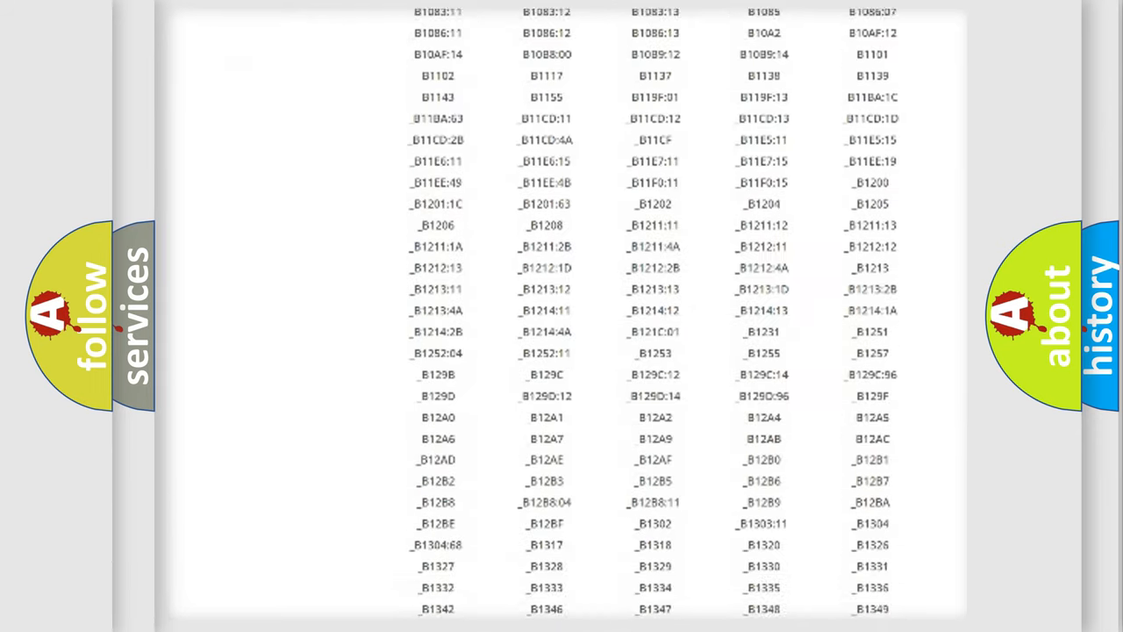
pyautogui.scroll(-3)
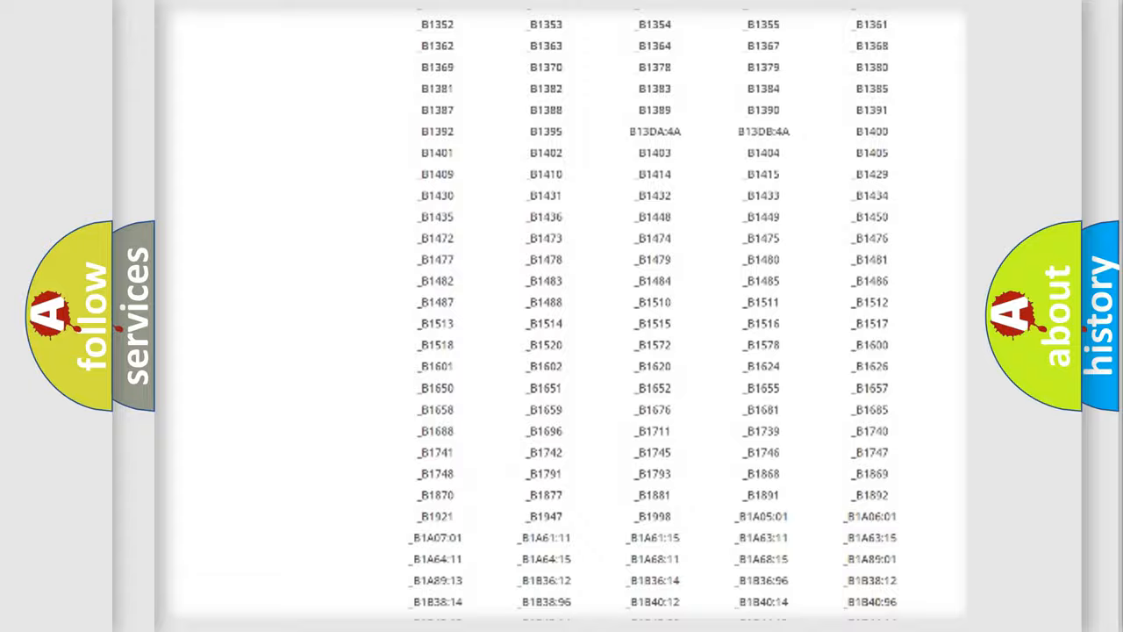